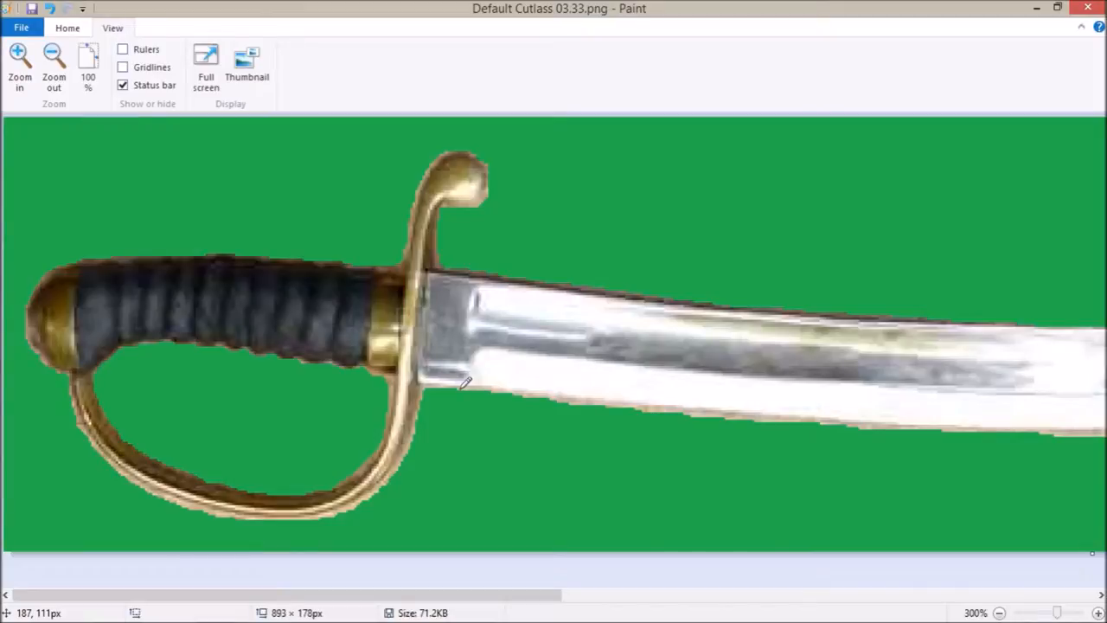
mouse_move(436, 412)
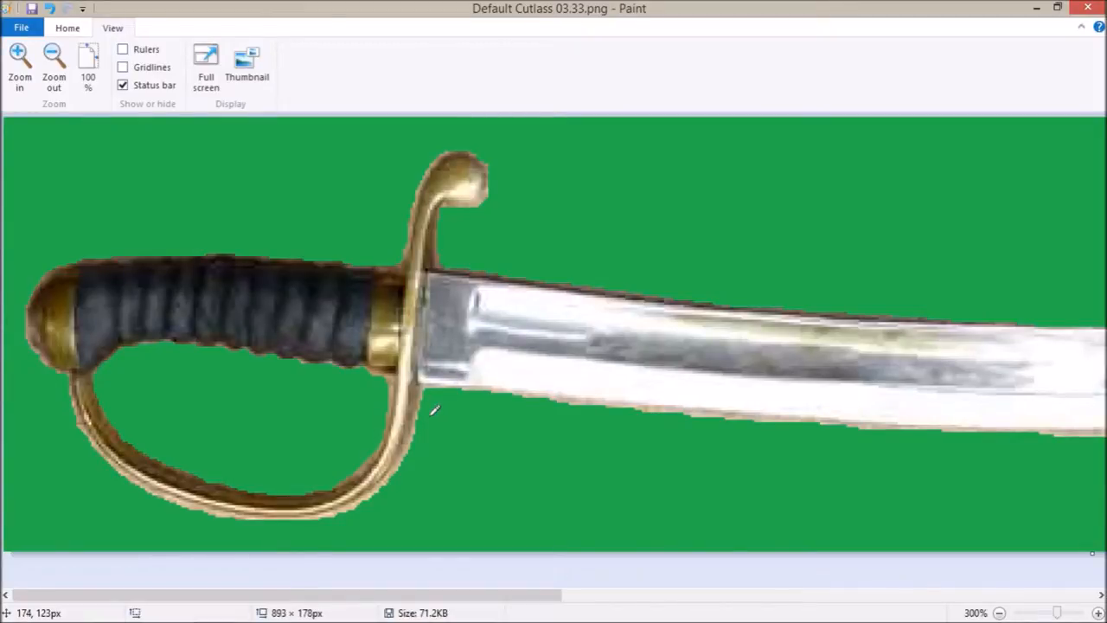
mouse_move(528, 165)
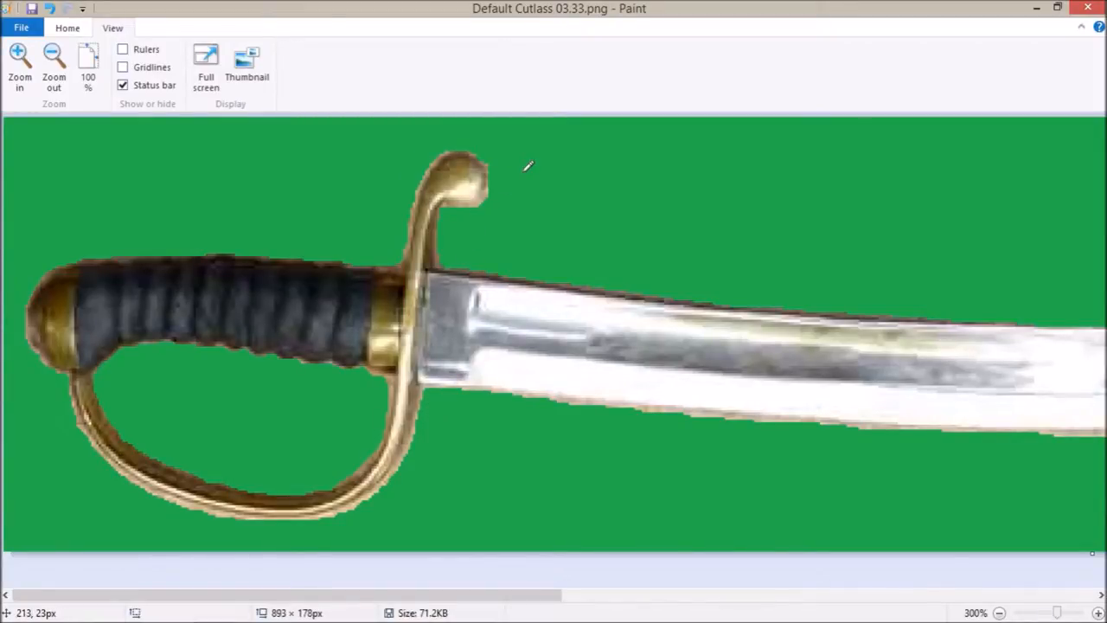
Zoom out once so the whole green-background cutlass picture shows at 50%.
left_click(54, 66)
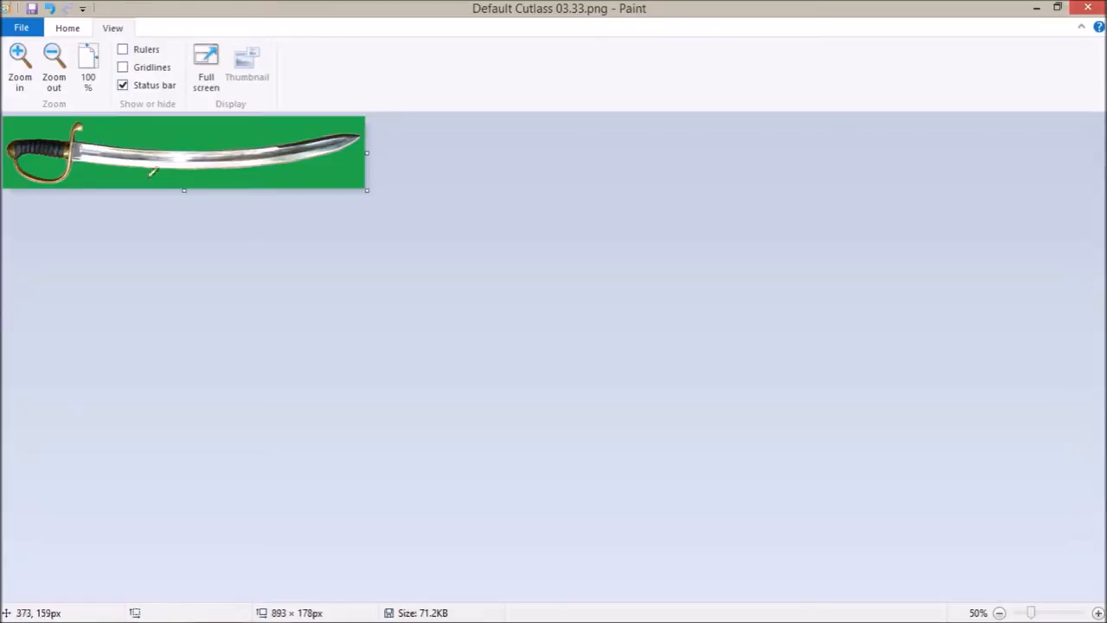
mouse_move(364, 145)
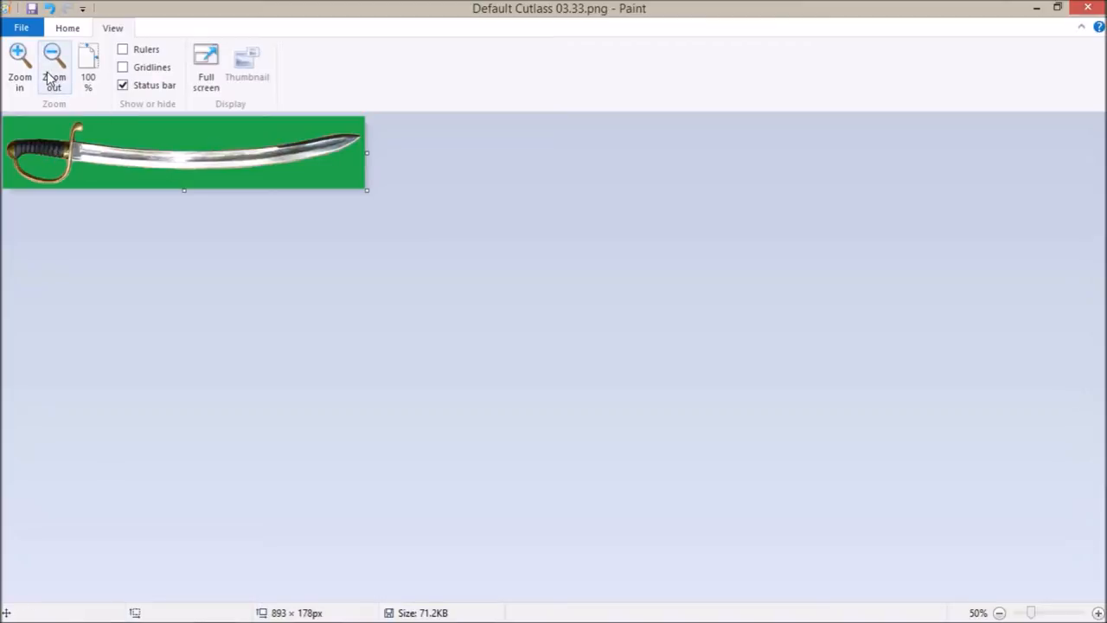
Zoom out to a tiny 12.5% preview, then back in to a 25% view of the cutlass.
left_click(54, 70)
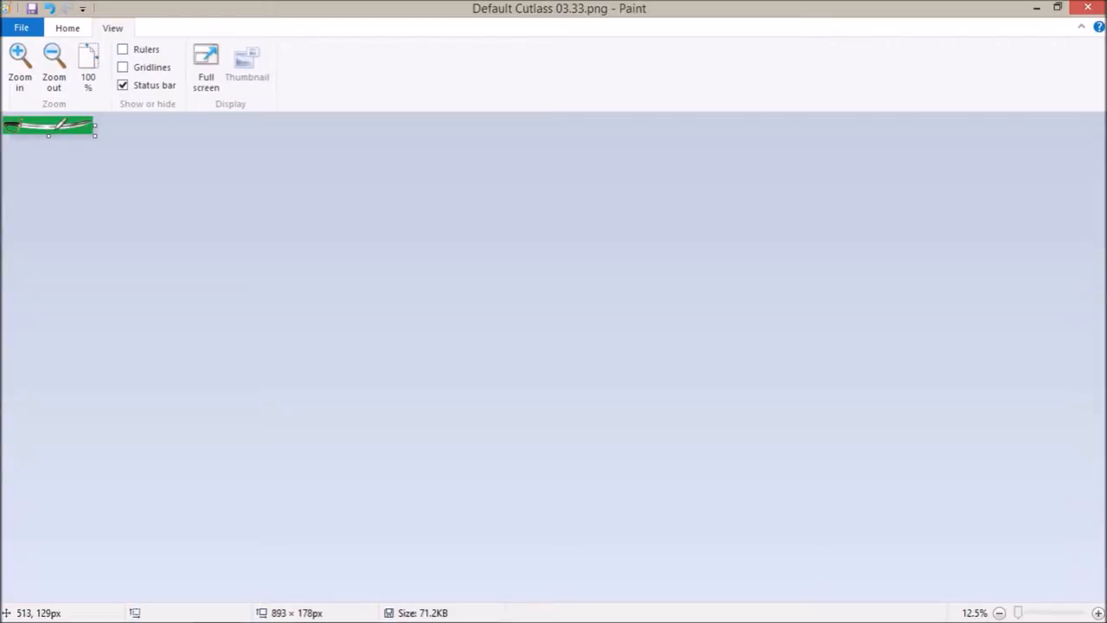
mouse_move(20, 66)
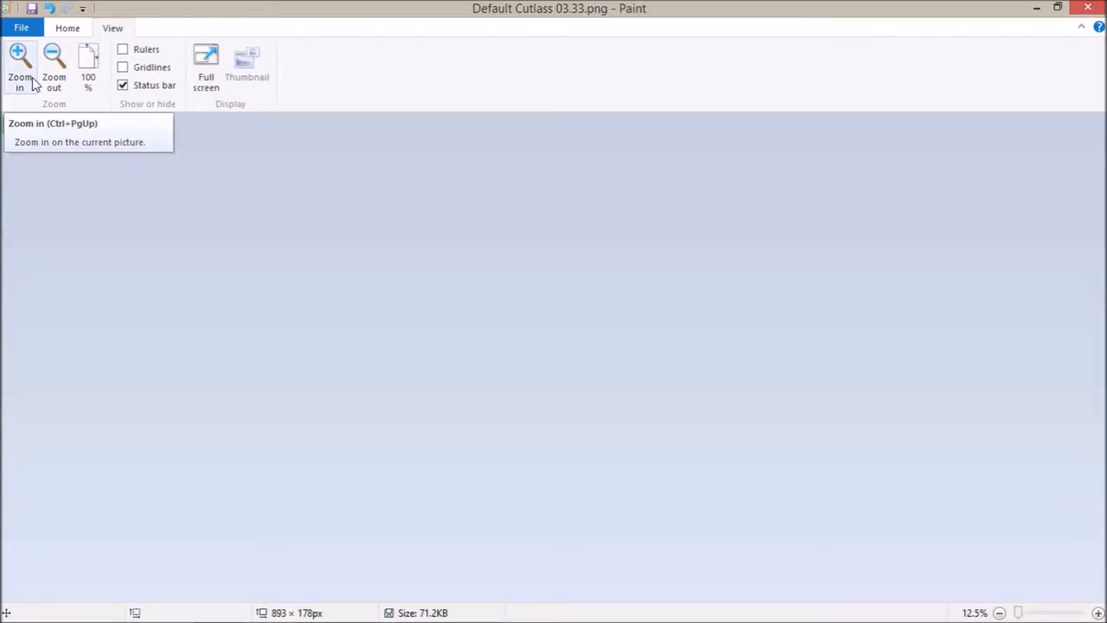
mouse_move(54, 66)
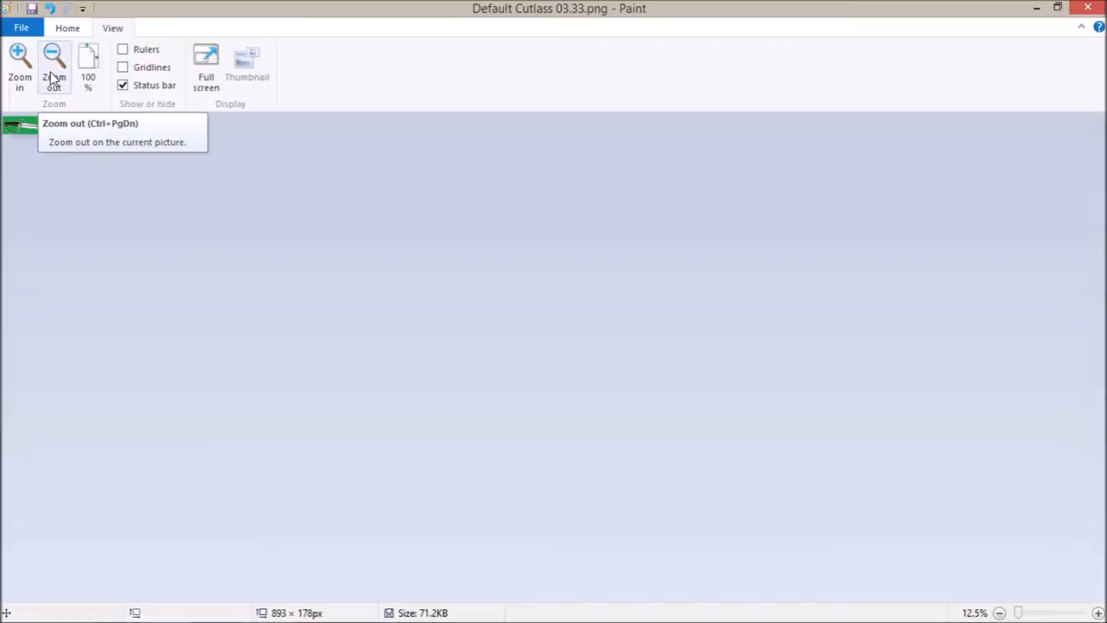
left_click(19, 66)
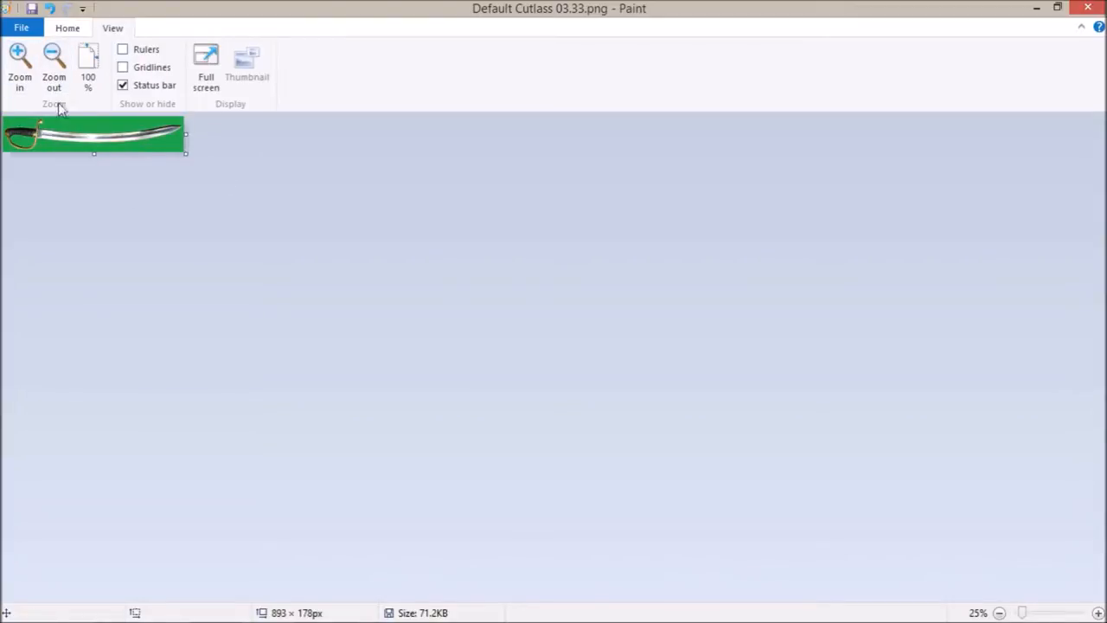
mouse_move(269, 160)
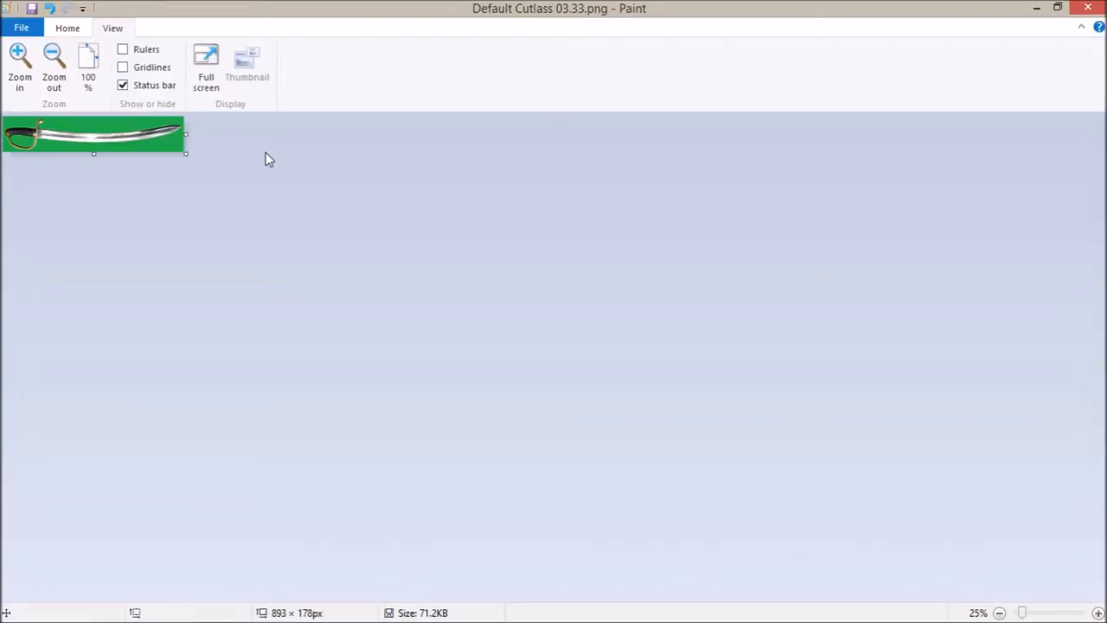
mouse_move(104, 142)
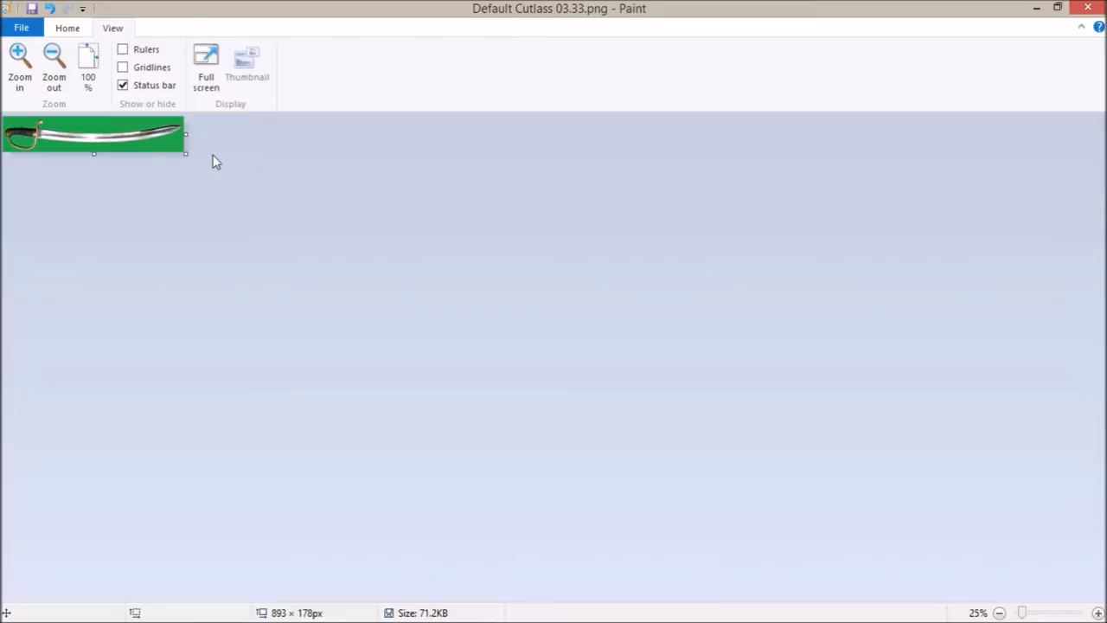
mouse_move(231, 117)
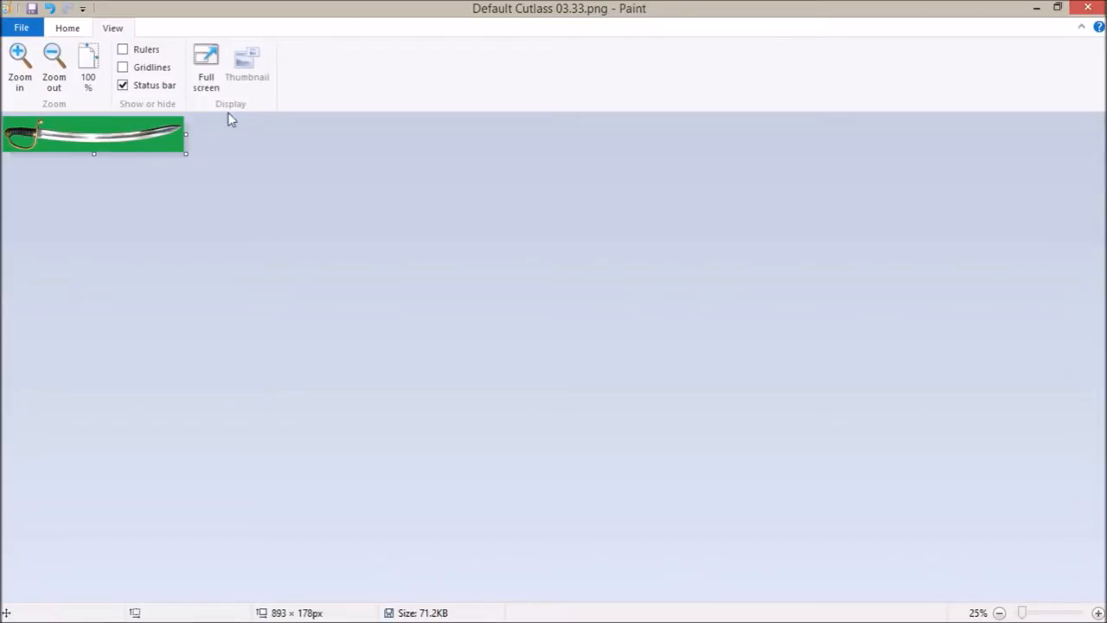
mouse_move(12, 222)
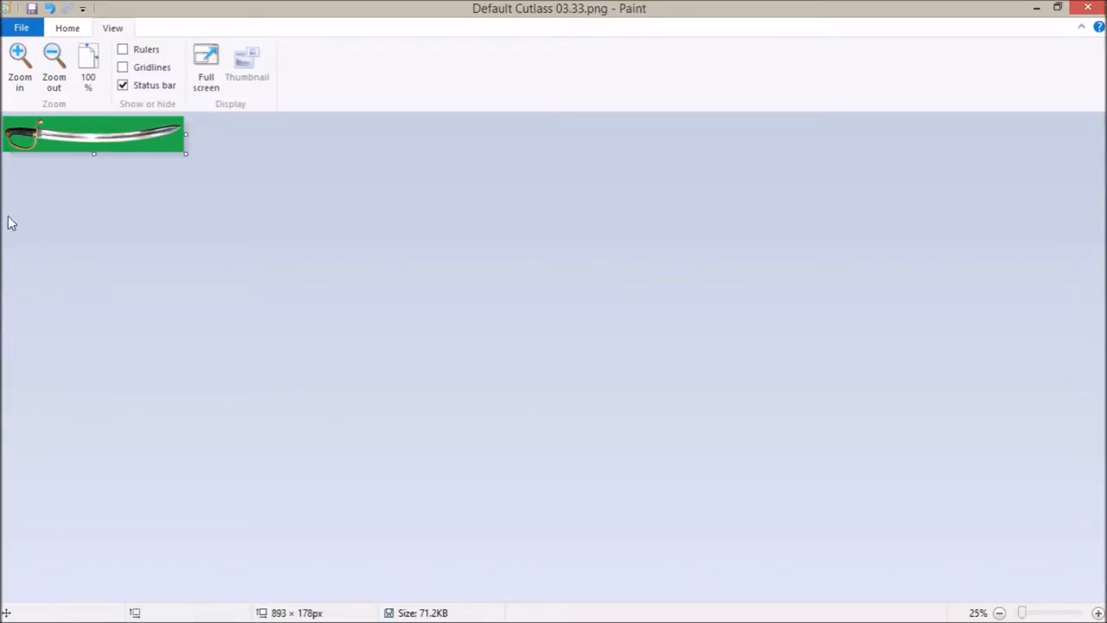
mouse_move(35, 173)
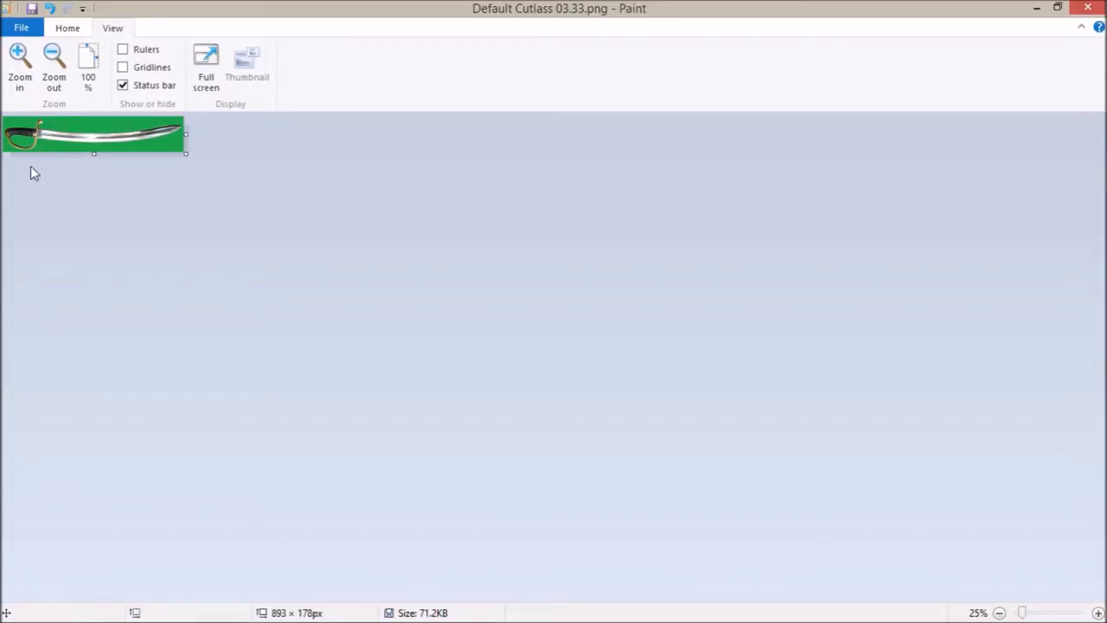
mouse_move(21, 163)
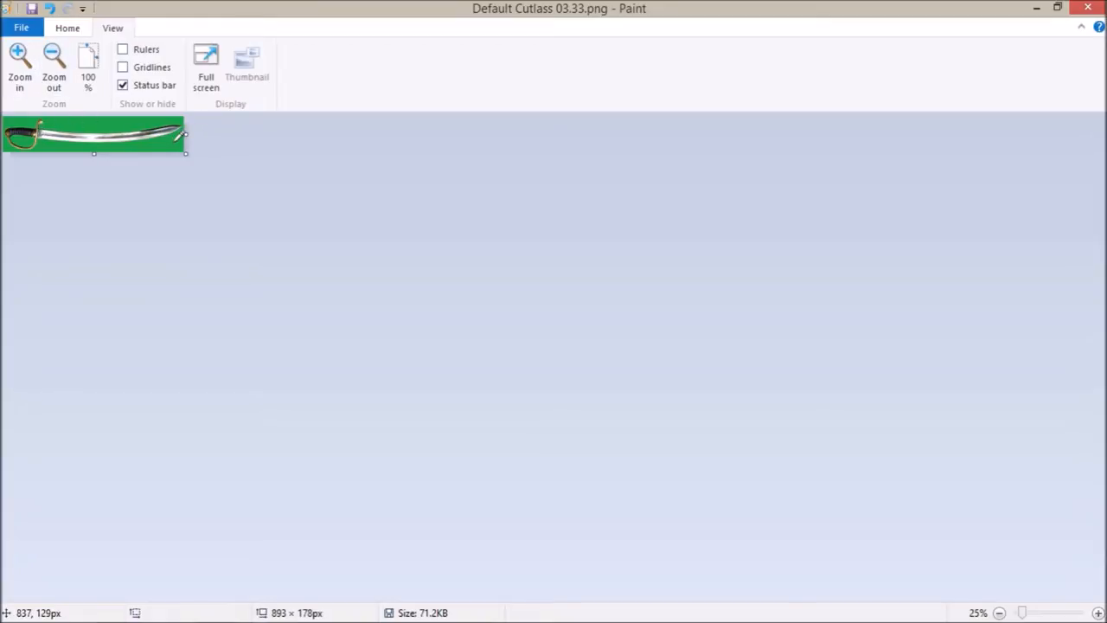
mouse_move(52, 119)
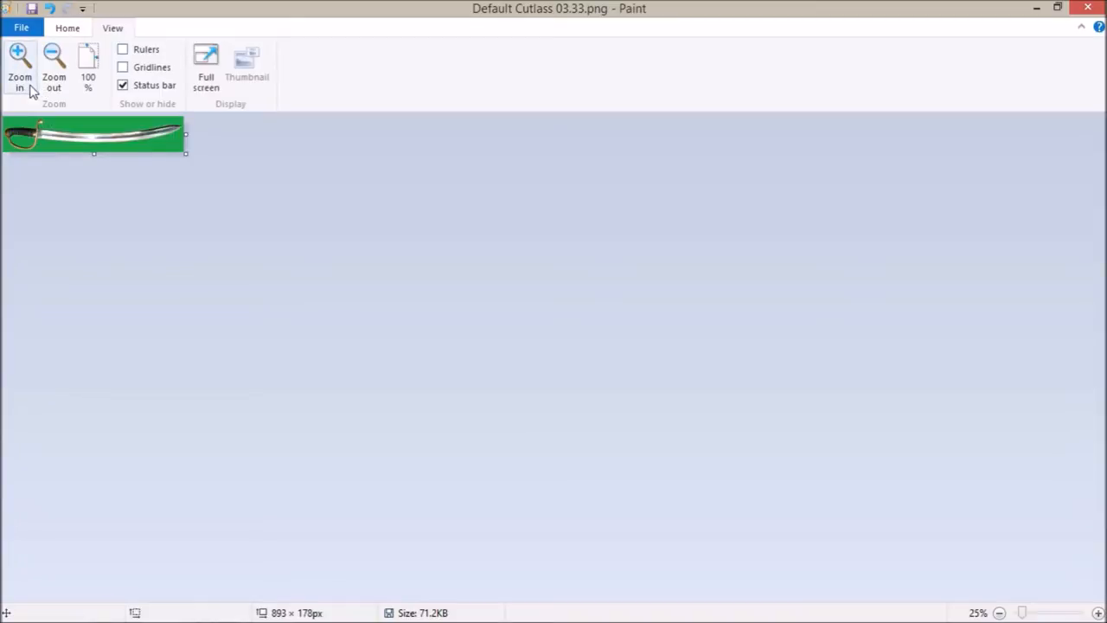
Zoom in once to return the cutlass picture from 25% to 50%.
left_click(19, 66)
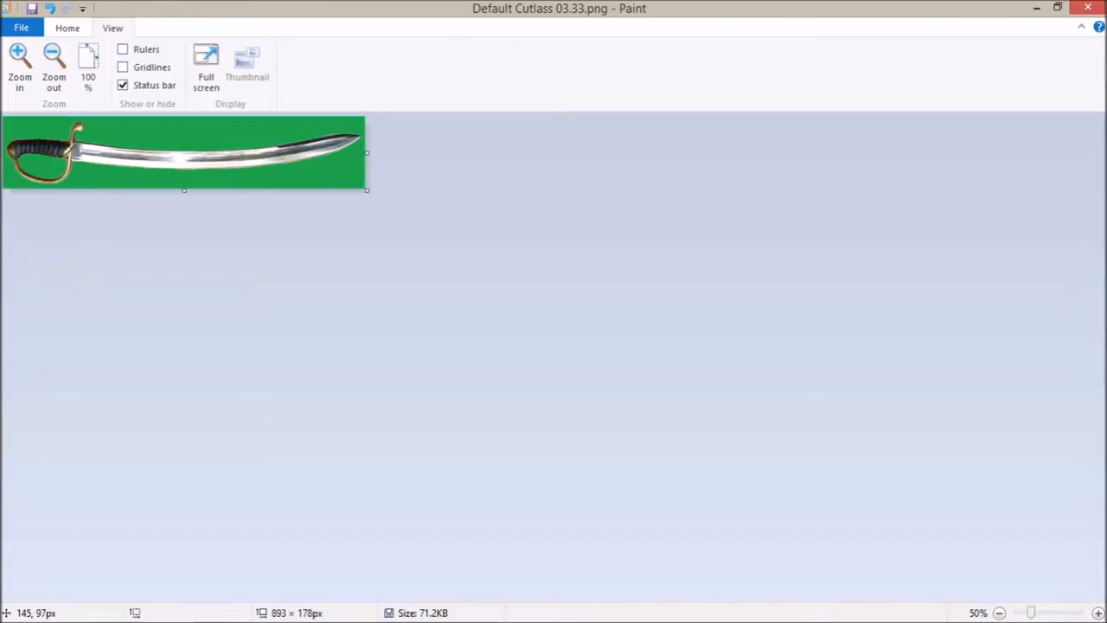
mouse_move(336, 161)
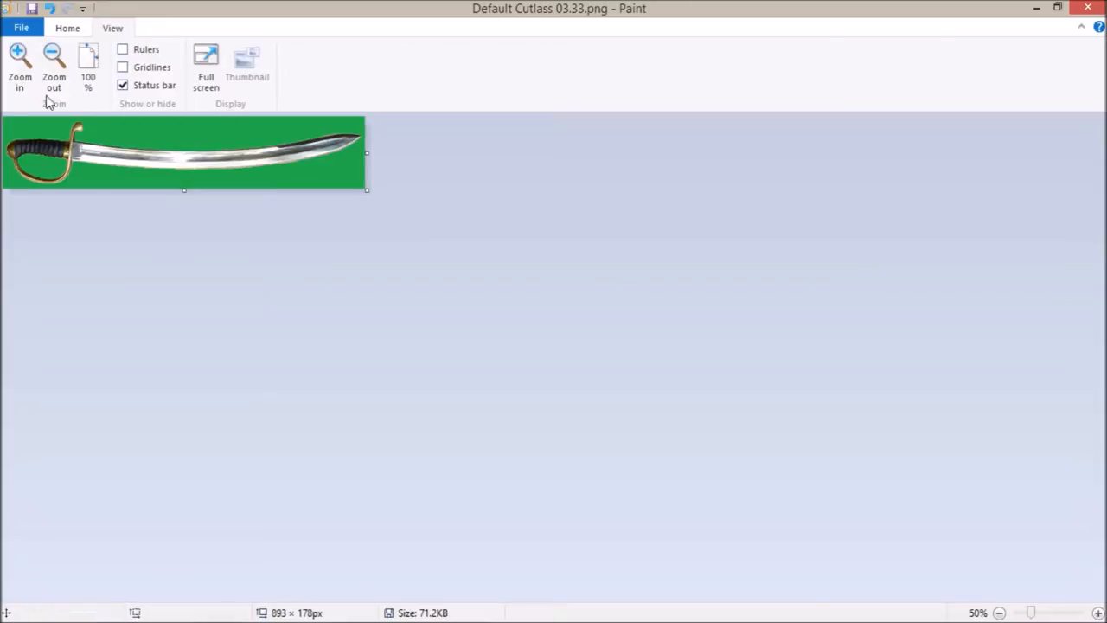
mouse_move(206, 69)
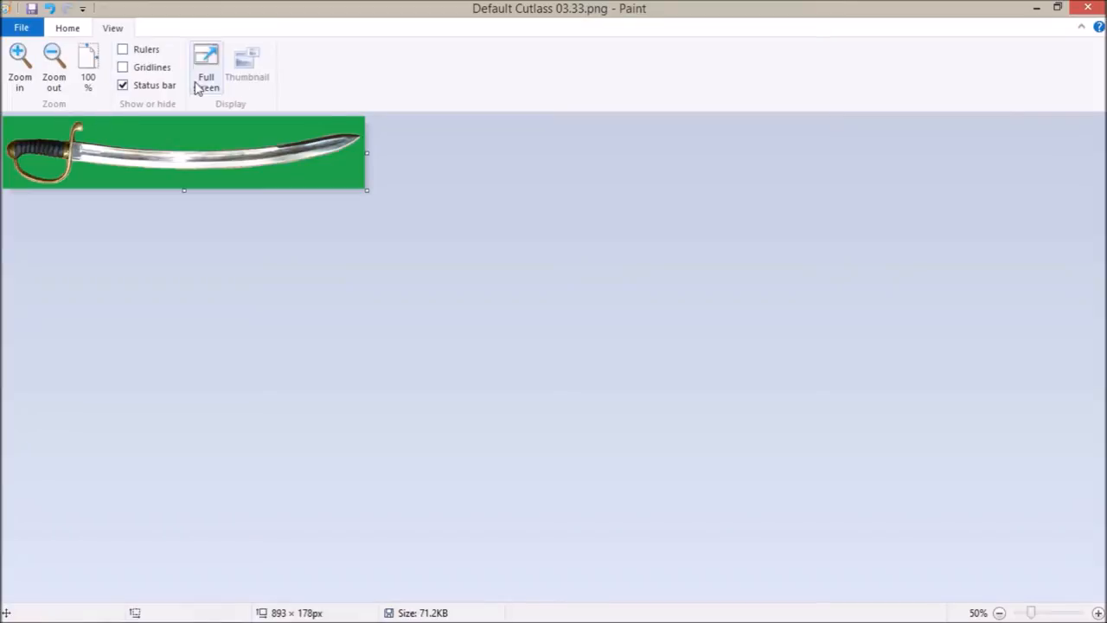
mouse_move(166, 220)
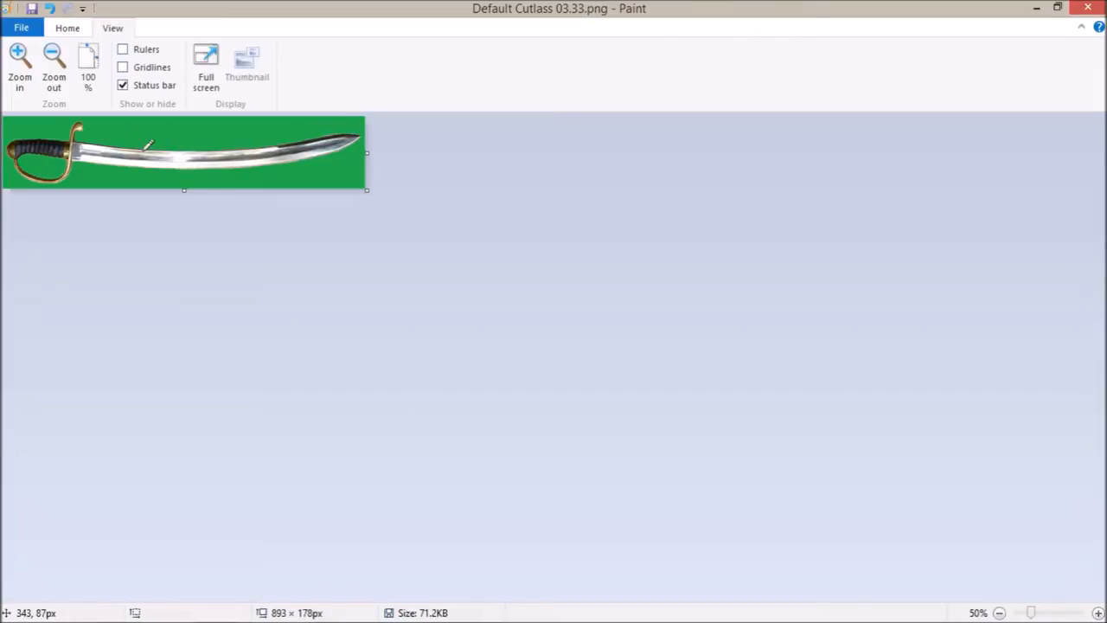
mouse_move(173, 192)
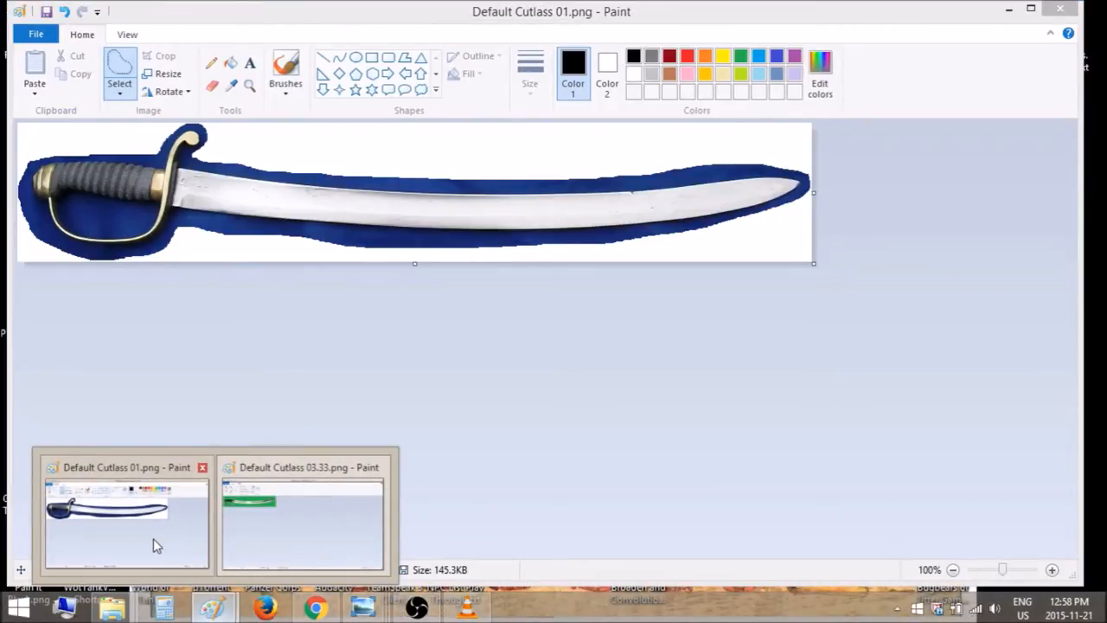
mouse_move(164, 543)
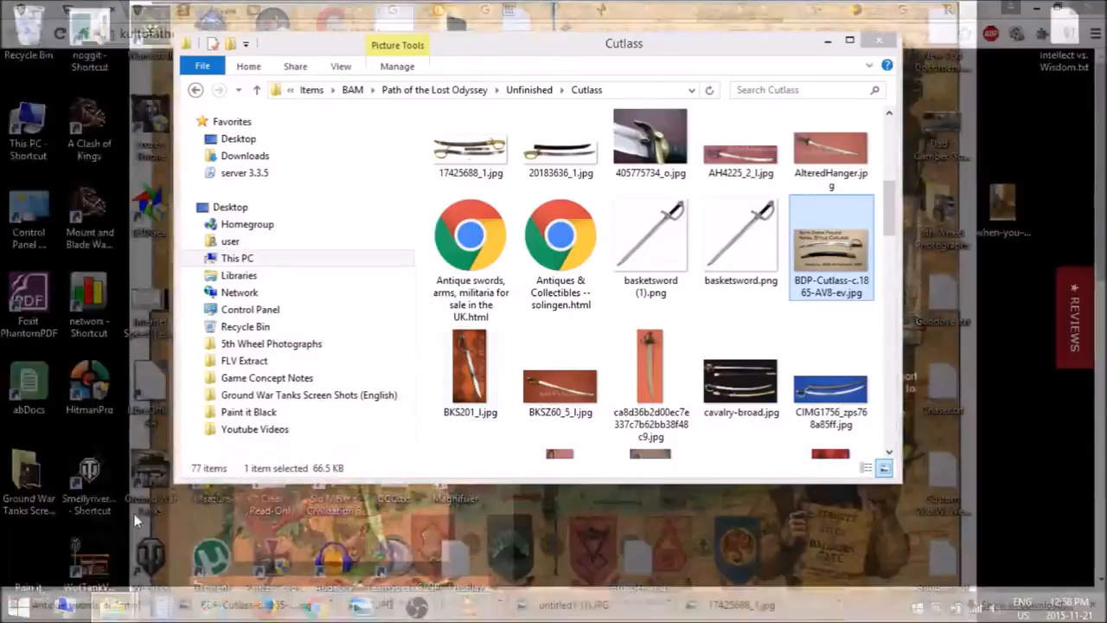
Scroll the Cutlass folder and preview Fantasy-Pirate-Cutlass.jpg in Photo Viewer, then close it.
scroll("down", 3)
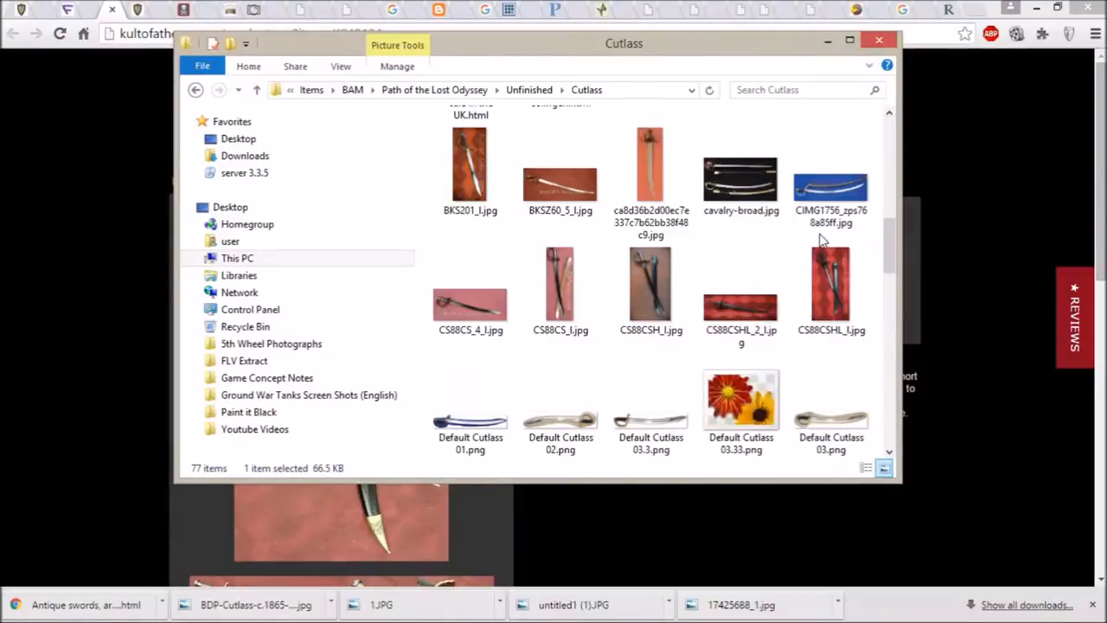
scroll("down", 3)
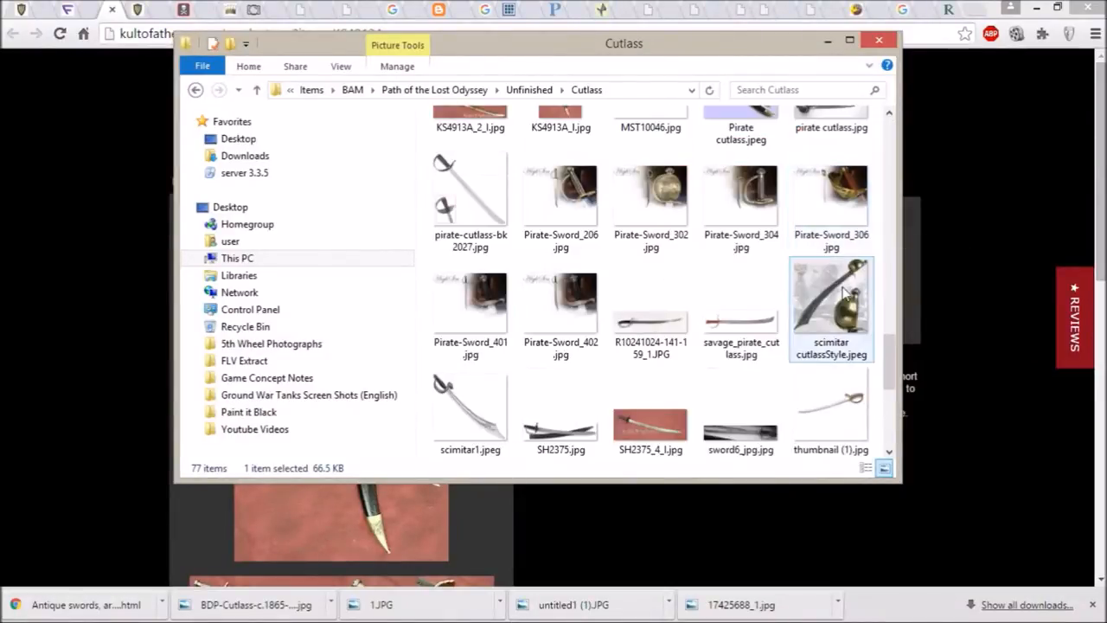
scroll("down", 3)
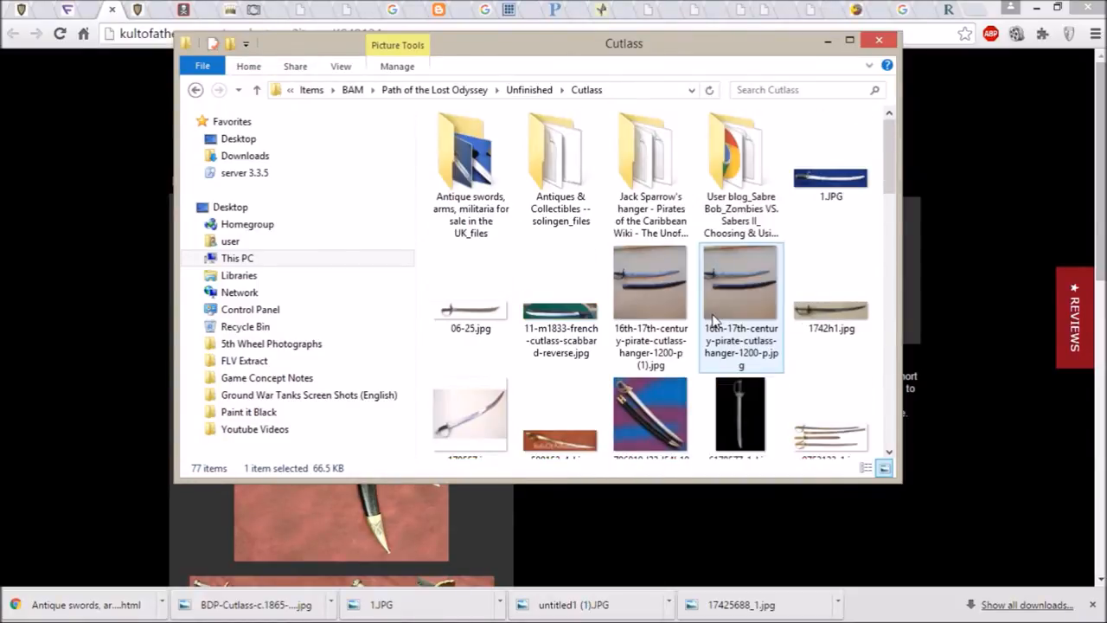
scroll("down", 3)
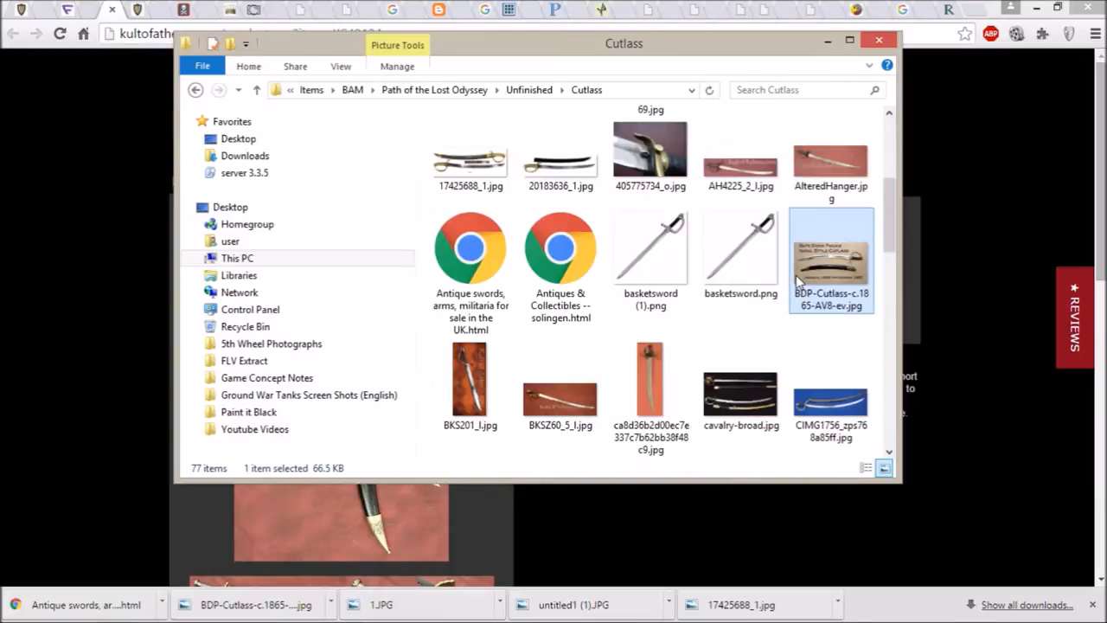
scroll("down", 3)
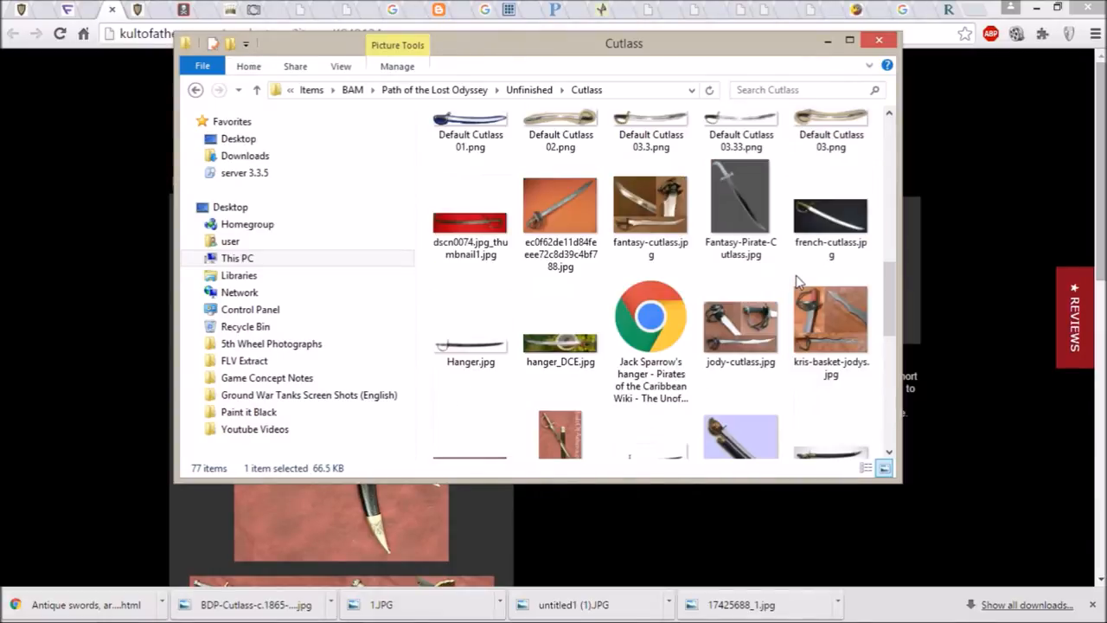
double_click(740, 204)
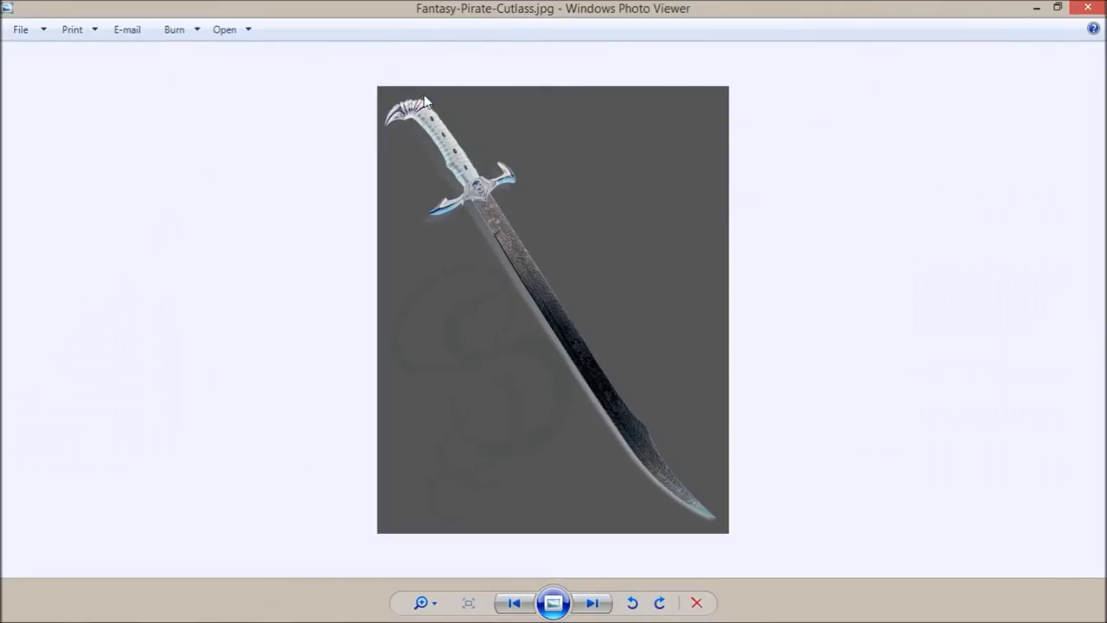
mouse_move(632, 436)
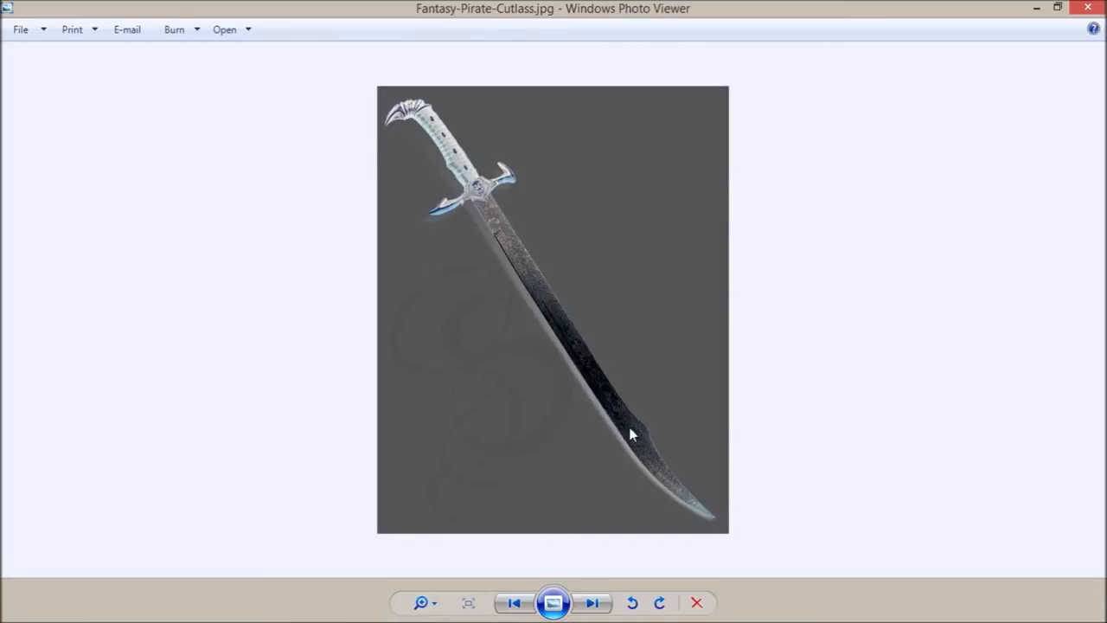
mouse_move(1089, 7)
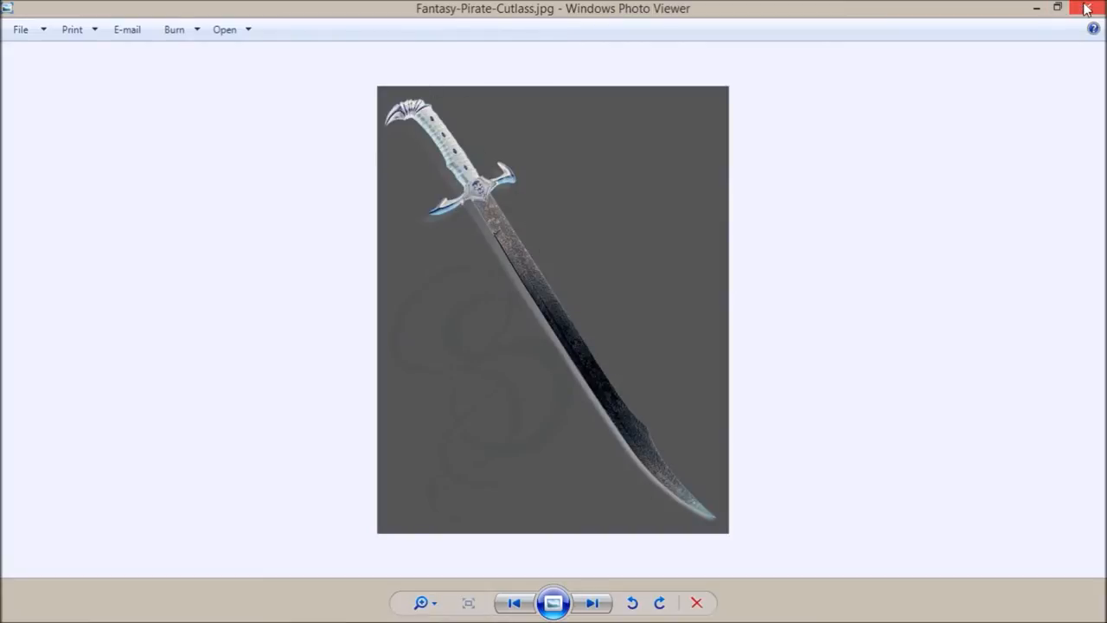
left_click(1088, 7)
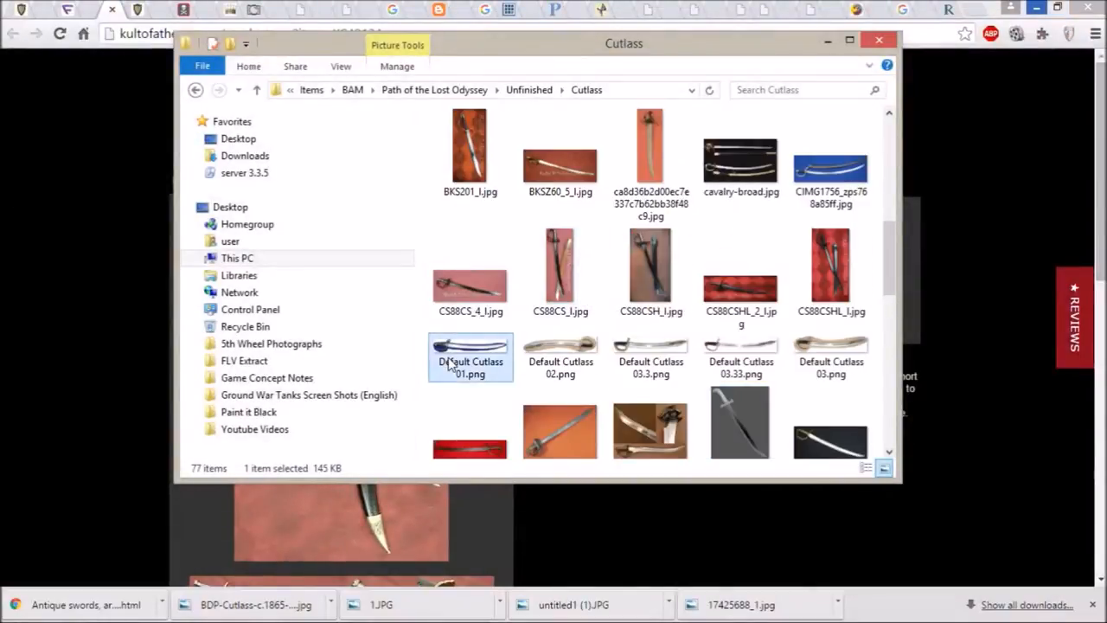
Open Default Cutlass 01.png and bring up the open Paint windows from the taskbar.
double_click(470, 346)
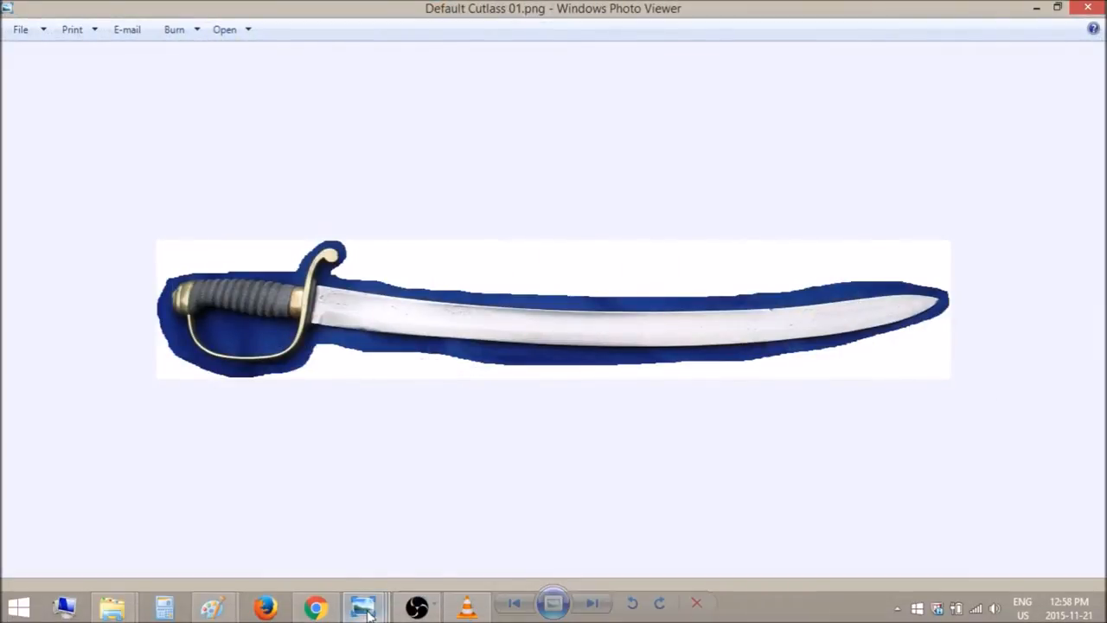
left_click(361, 606)
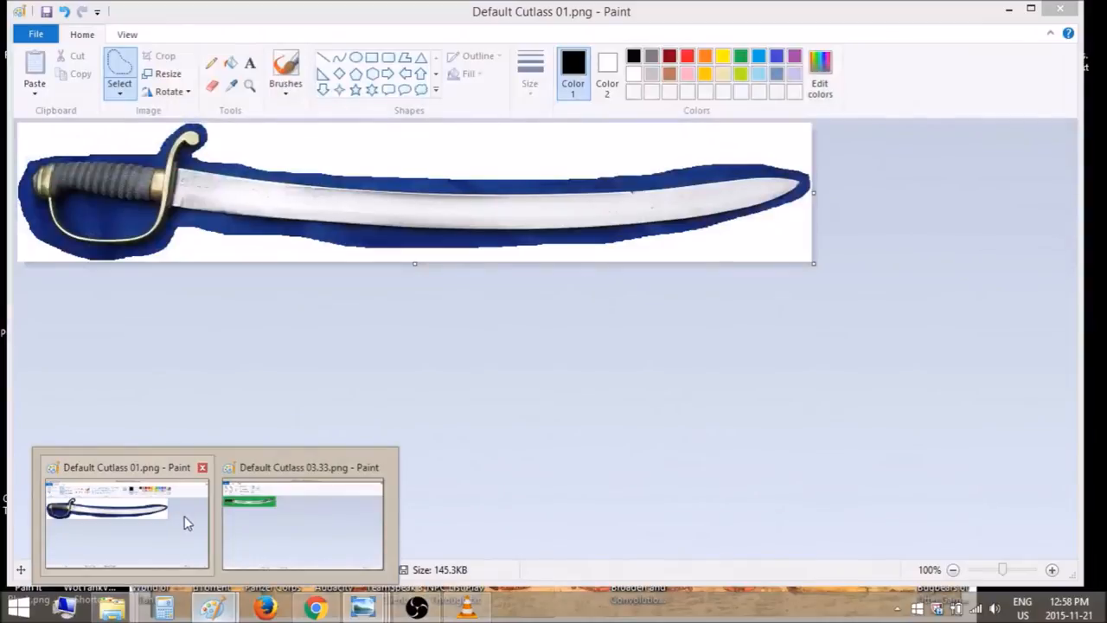
Switch to the Default Cutlass 03.33.png Paint window with the green-background cutlass.
left_click(303, 522)
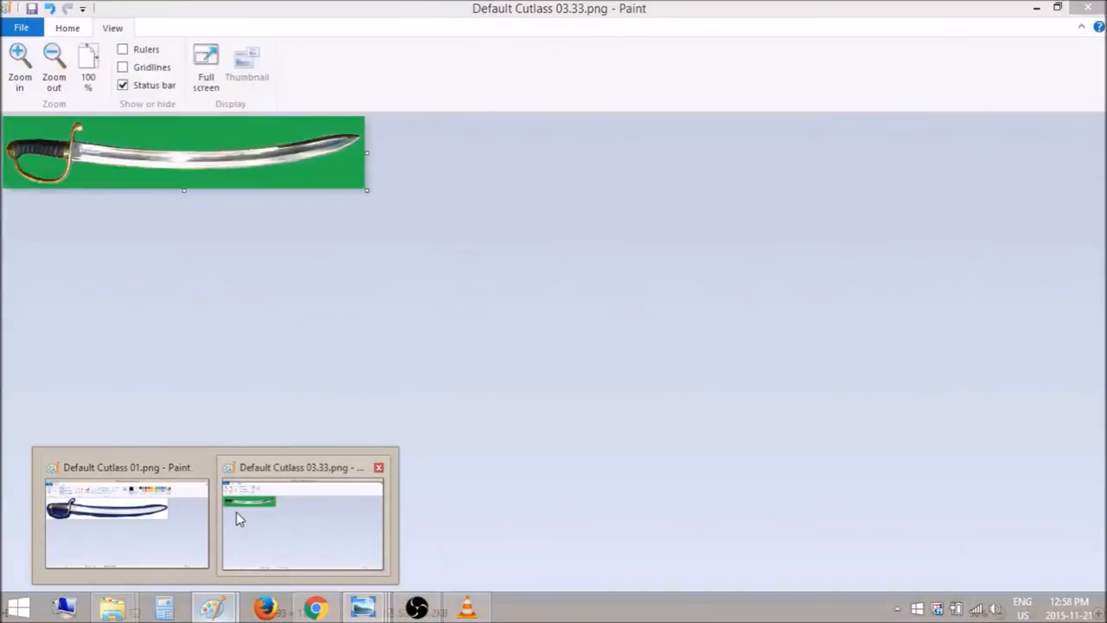
mouse_move(243, 515)
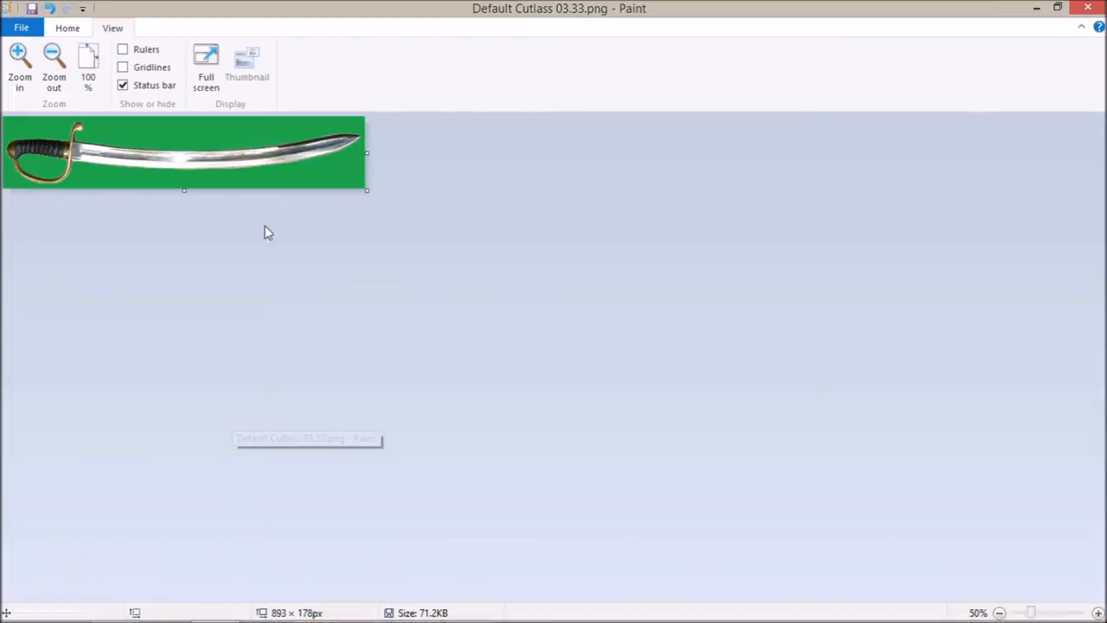
mouse_move(267, 115)
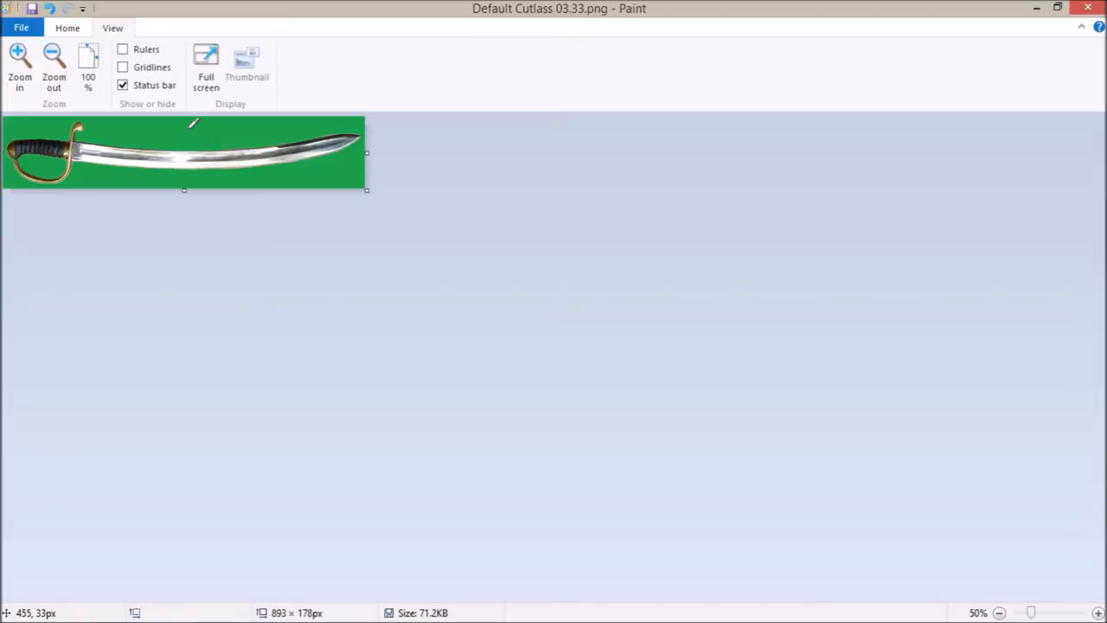
mouse_move(288, 172)
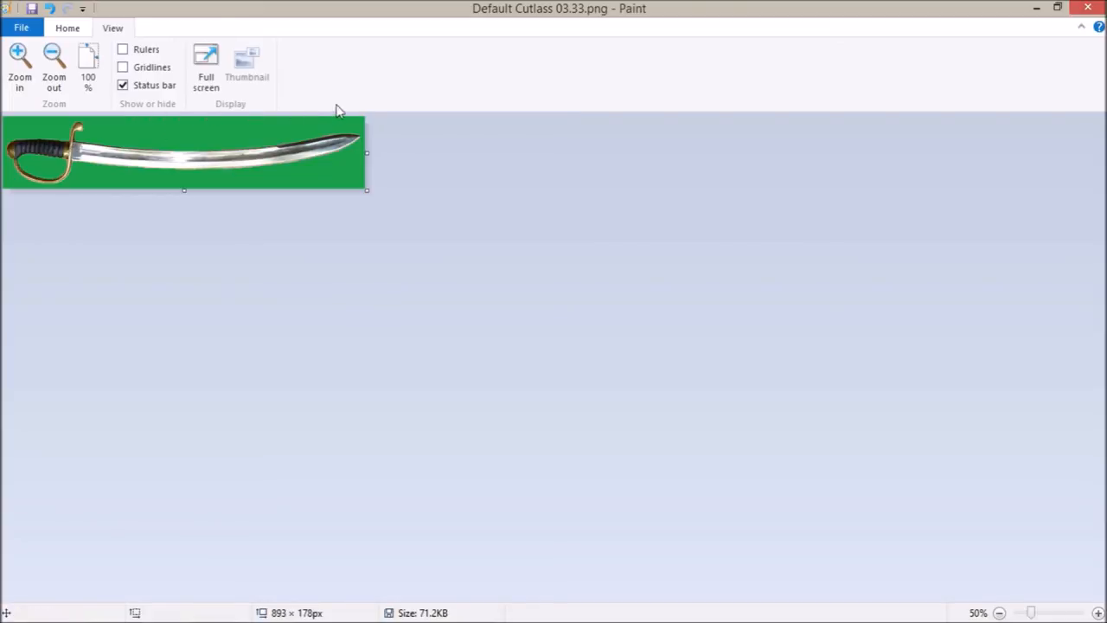
mouse_move(26, 117)
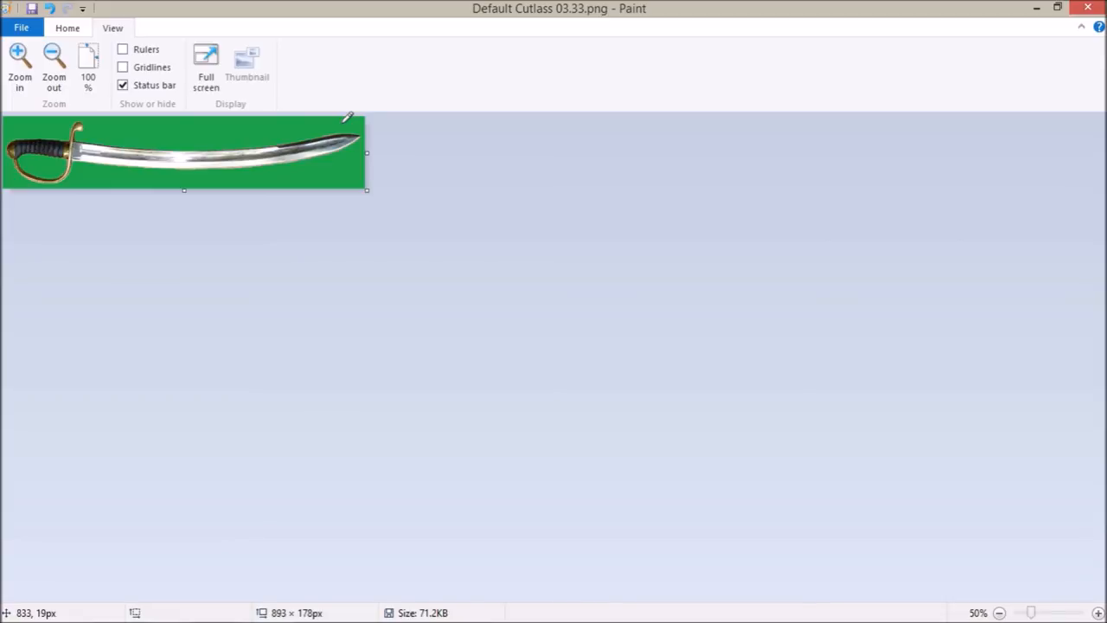
mouse_move(377, 105)
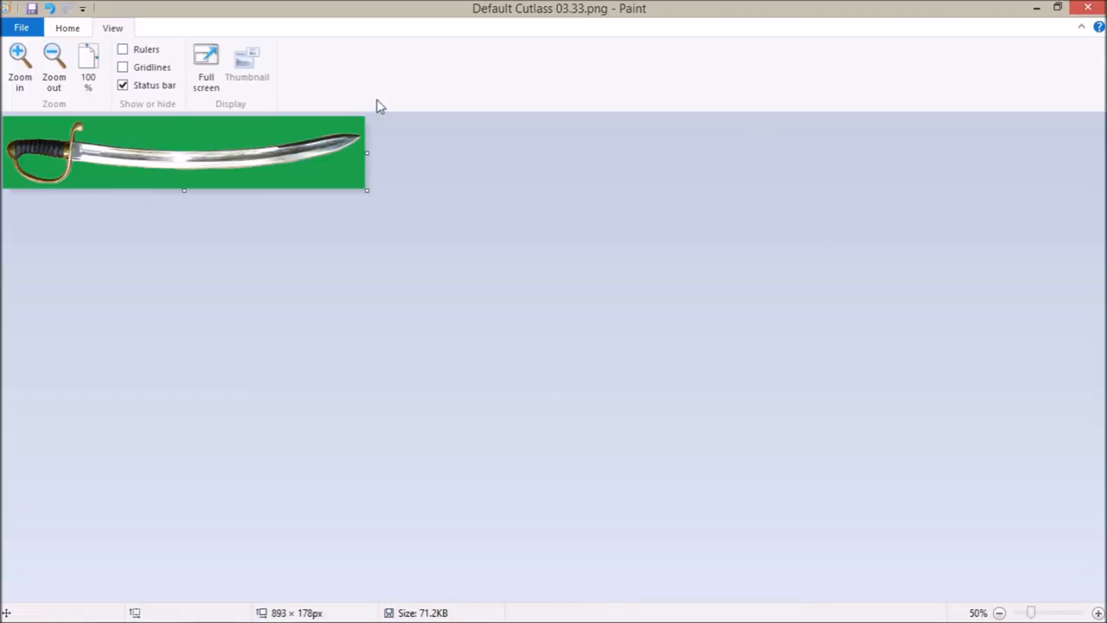
mouse_move(275, 230)
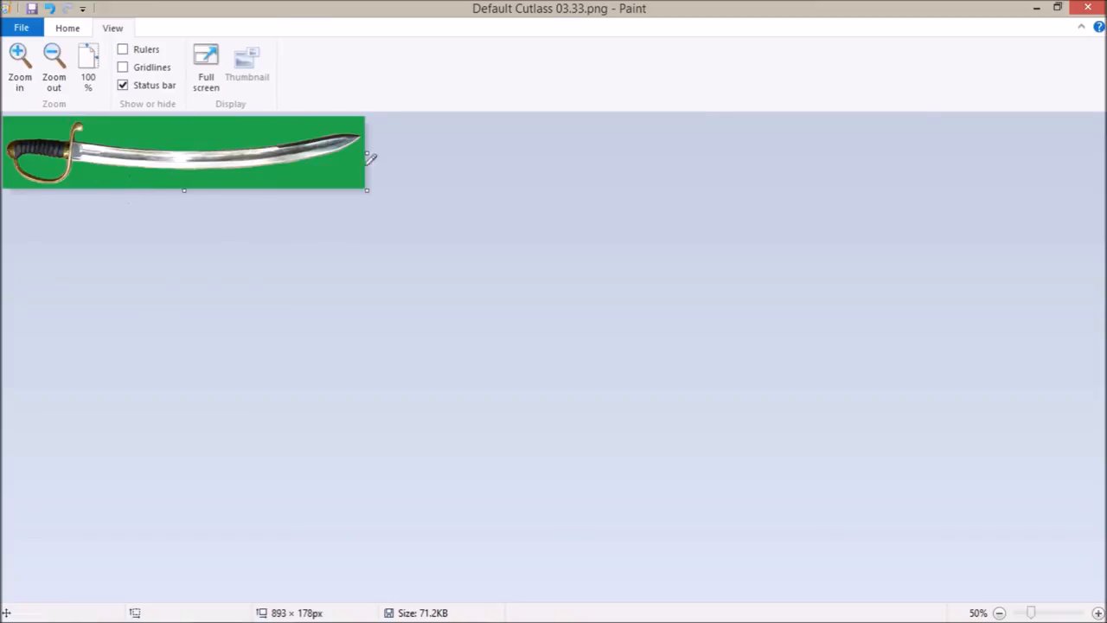
mouse_move(343, 172)
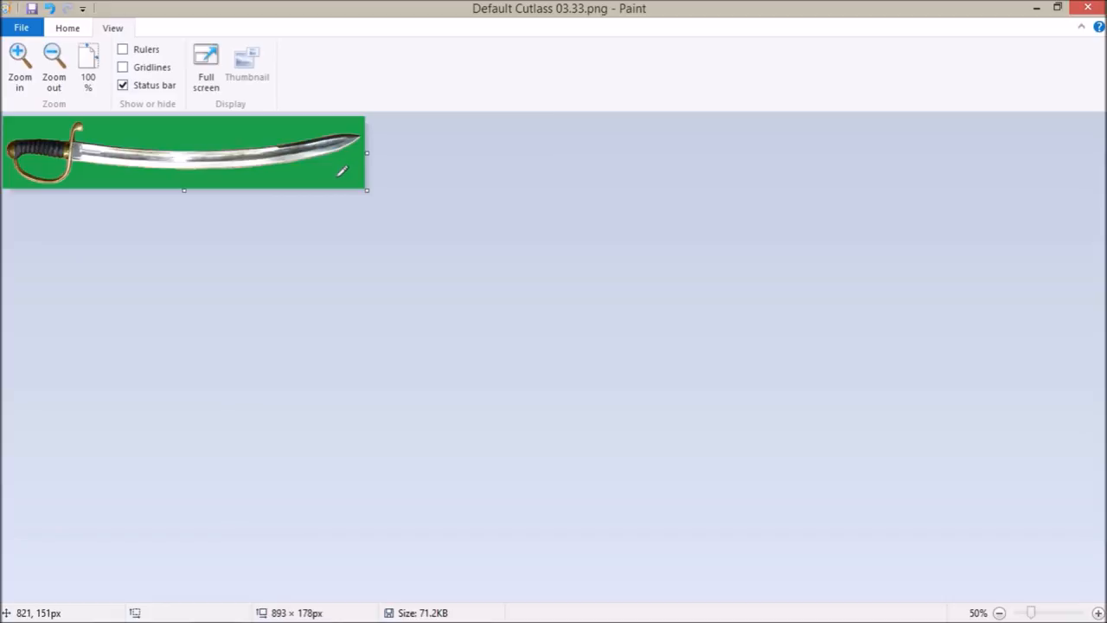
mouse_move(339, 173)
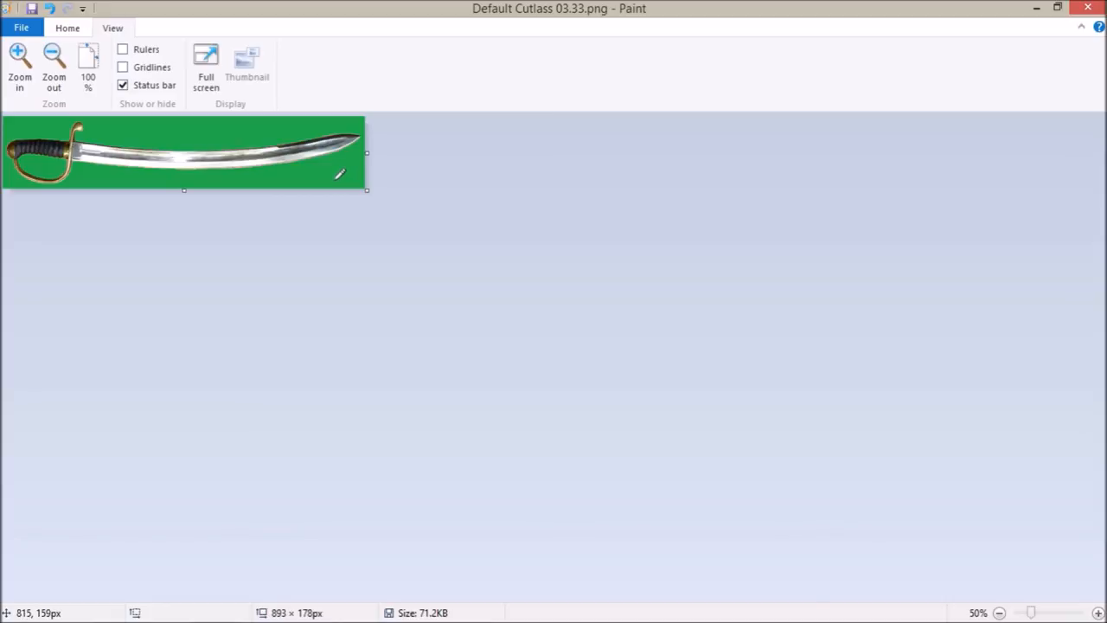